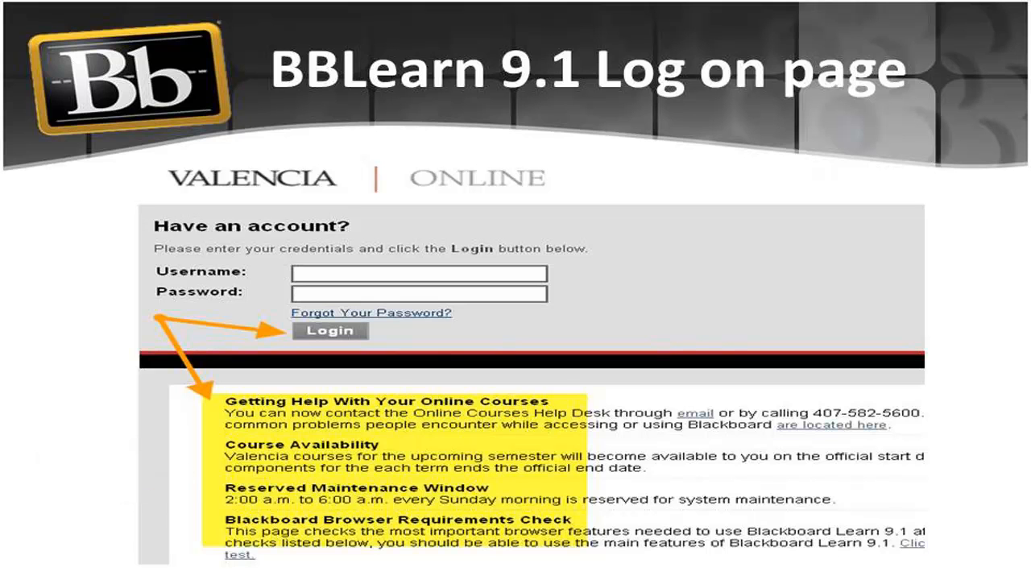
# Step: Navigate from Valencia College's Quick Links to the Online Courses page
pyautogui.click(330, 330)
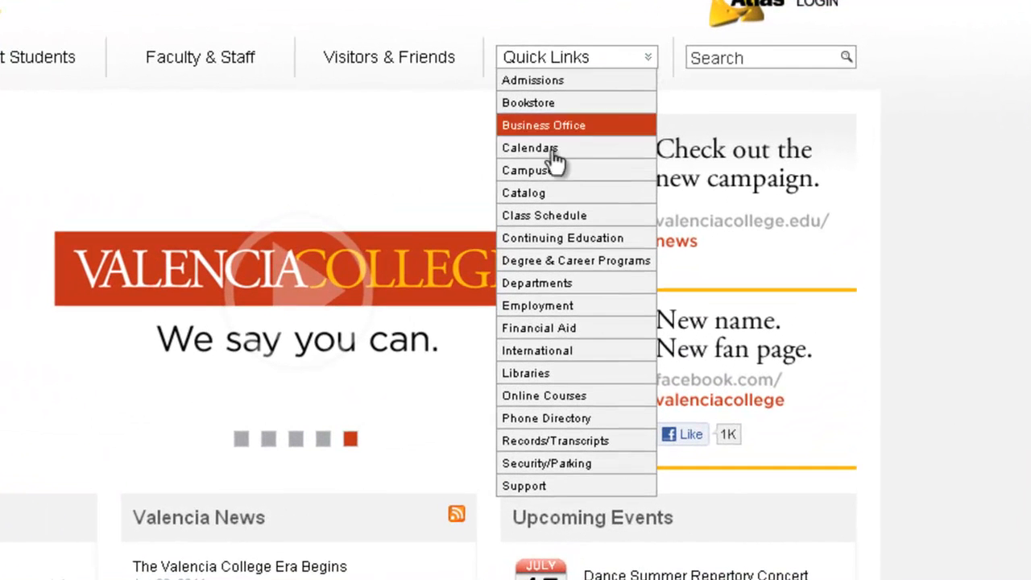
pyautogui.moveTo(544, 397)
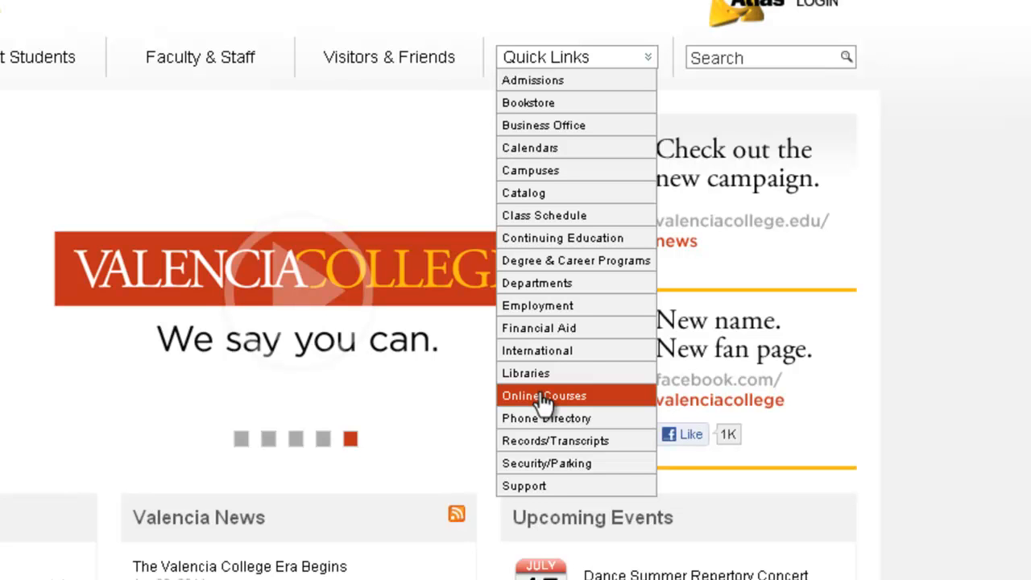
pyautogui.click(544, 396)
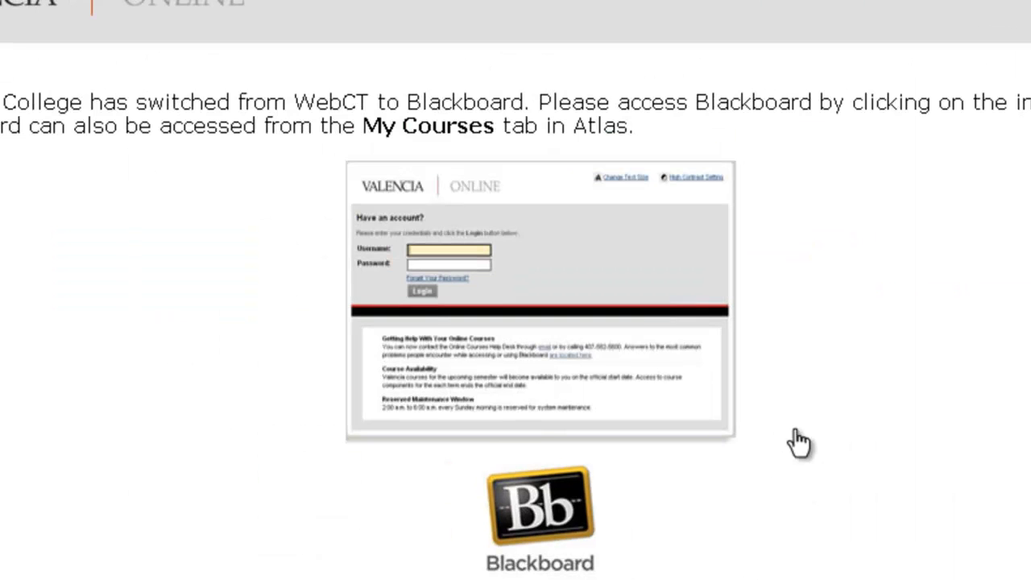
pyautogui.moveTo(592, 271)
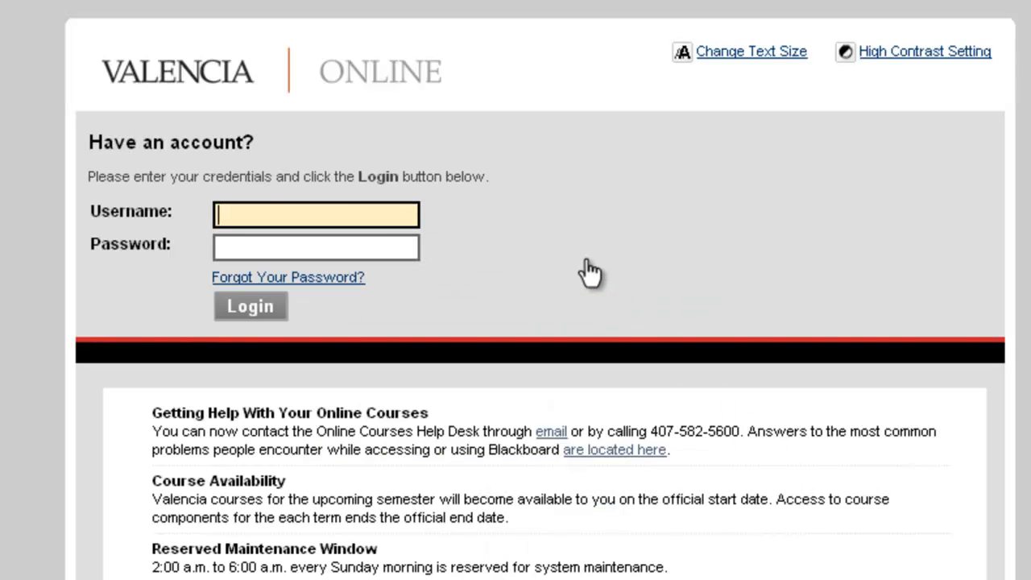
pyautogui.click(316, 213)
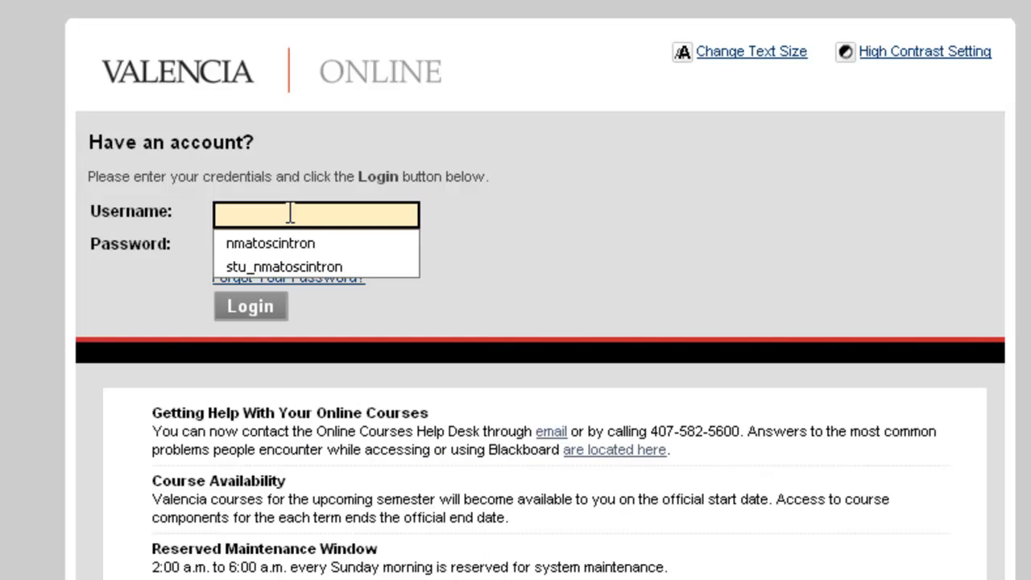
pyautogui.click(271, 241)
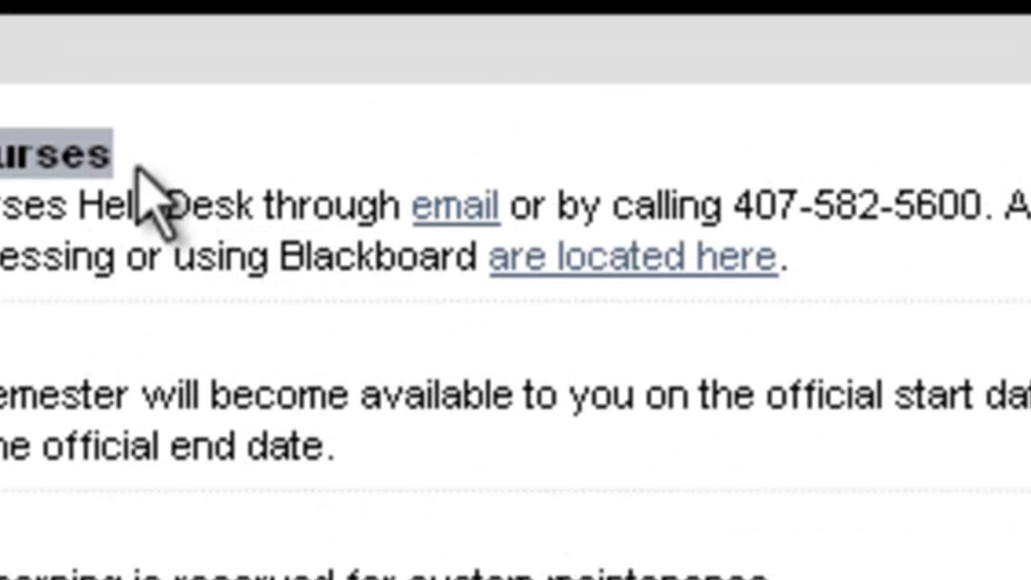
pyautogui.moveTo(435, 226)
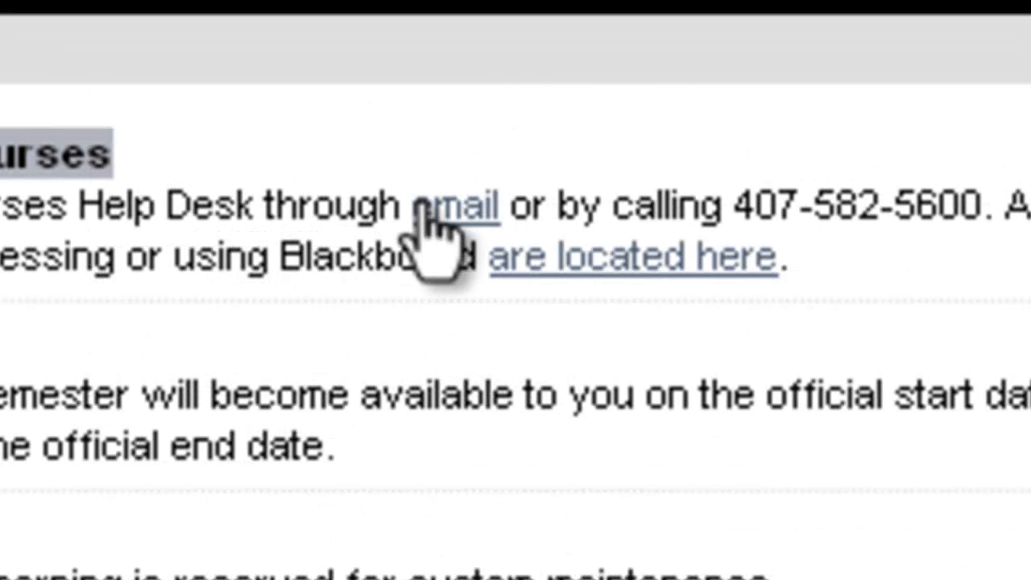
pyautogui.click(432, 206)
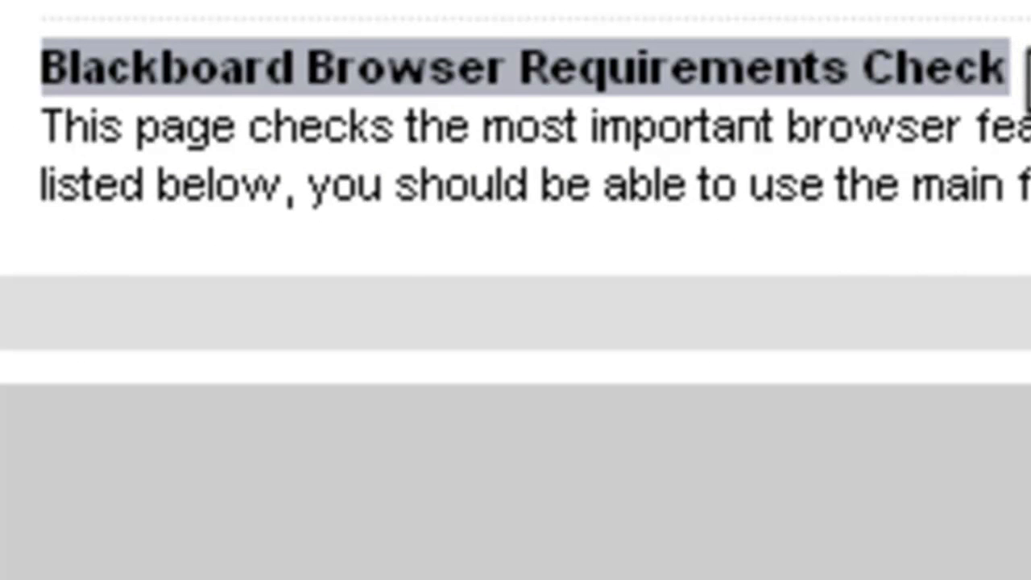
# Step: Scroll down the login page toward the browser requirements test link
pyautogui.scroll(-3)
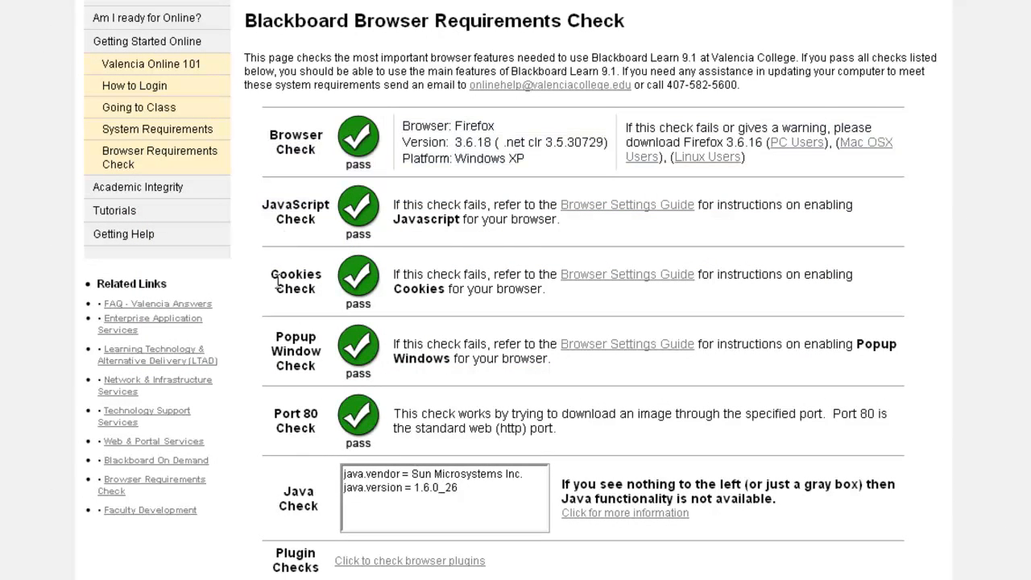
pyautogui.moveTo(270, 383)
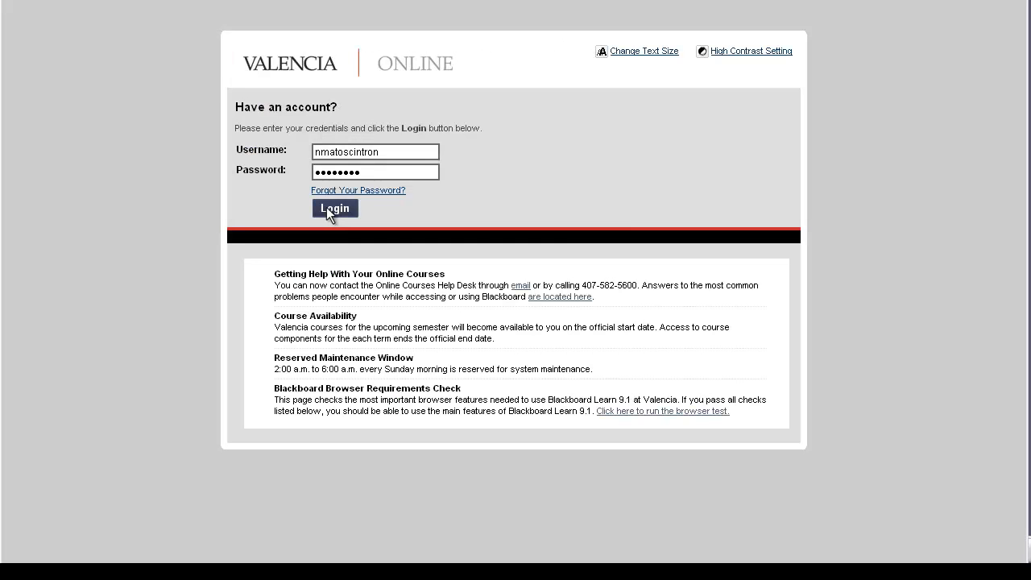
# Step: Log in with the entered credentials to reach the Blackboard home page
pyautogui.click(335, 208)
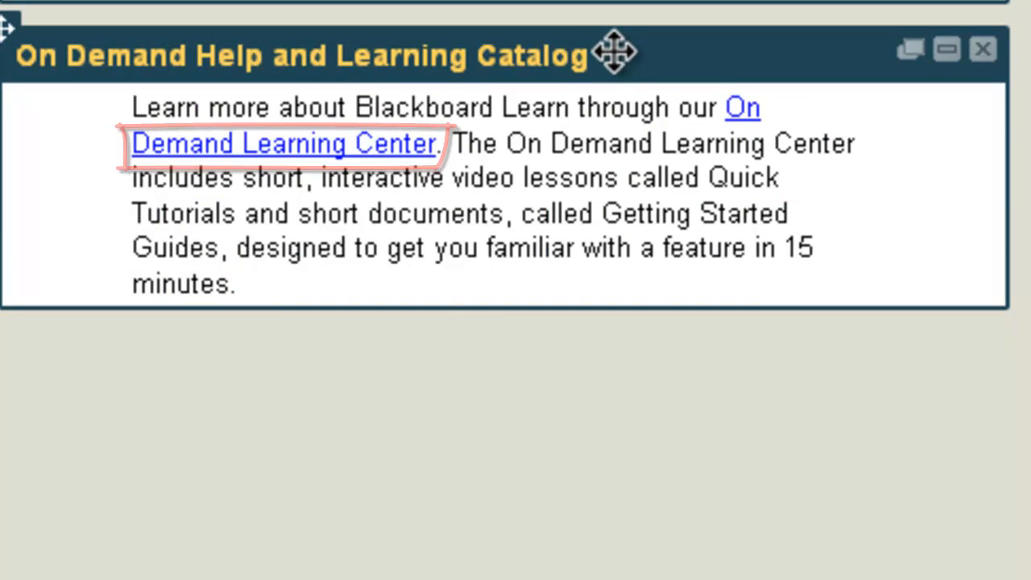
# Step: Follow the module's link to the On Demand Learning Center homepage
pyautogui.click(283, 144)
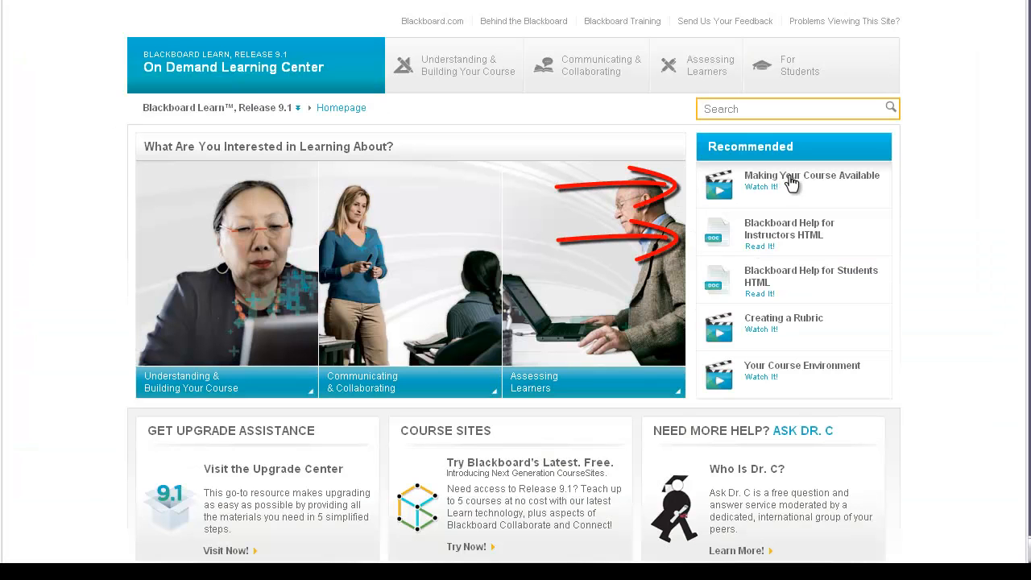
pyautogui.moveTo(803, 244)
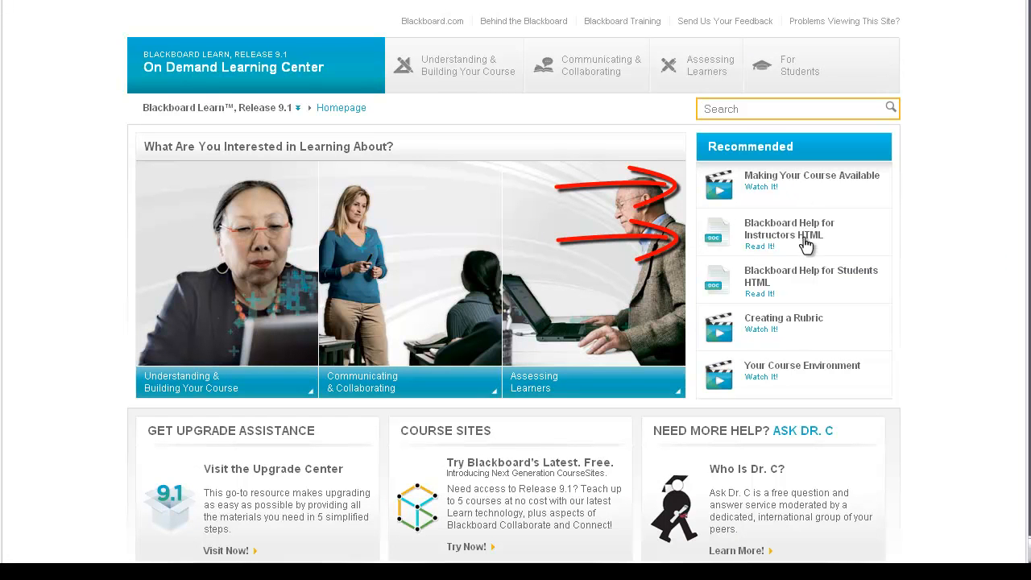